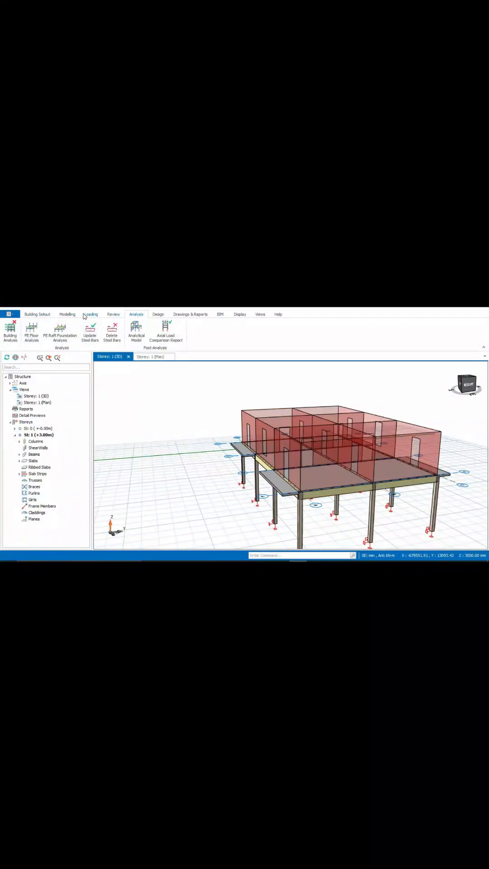
Switch the ribbon to the Loading tab to show the loading tools.
{"action": "left_click", "coordinate": [91, 314]}
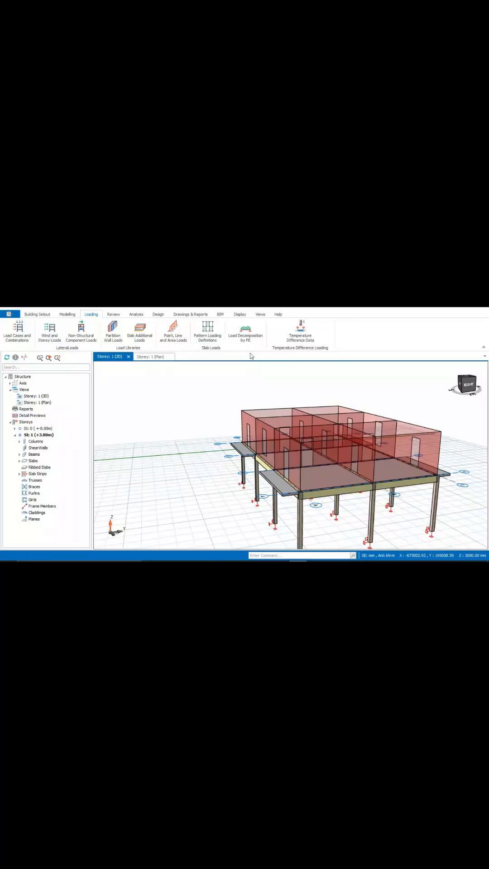
Start FE Beam Load Decomposition for all storeys and confirm the listed storey.
{"action": "left_click", "coordinate": [326, 488]}
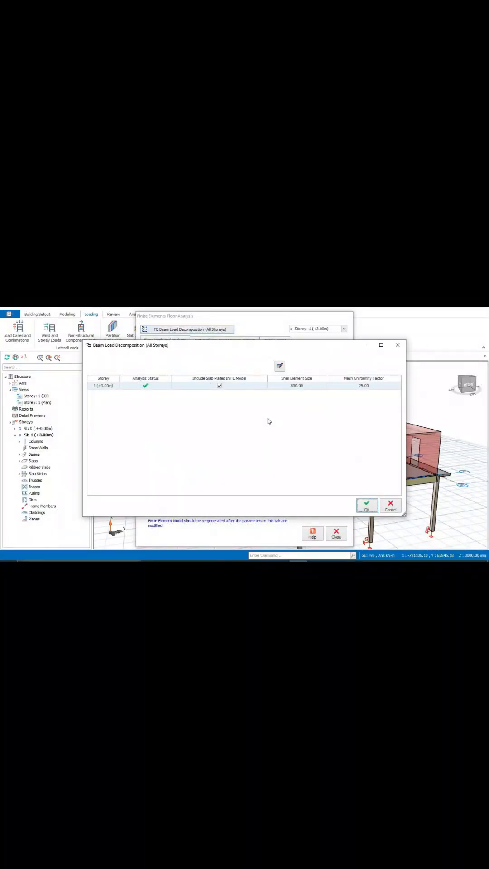
{"action": "mouse_move", "coordinate": [272, 403]}
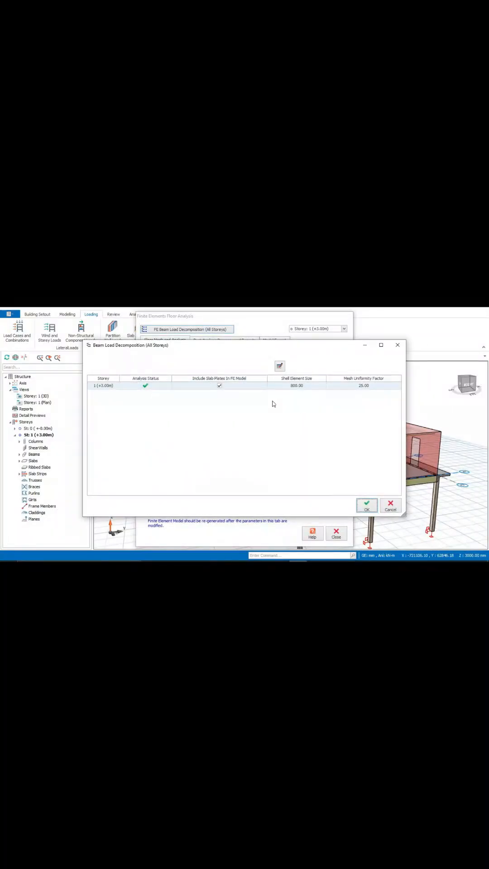
{"action": "mouse_move", "coordinate": [372, 389]}
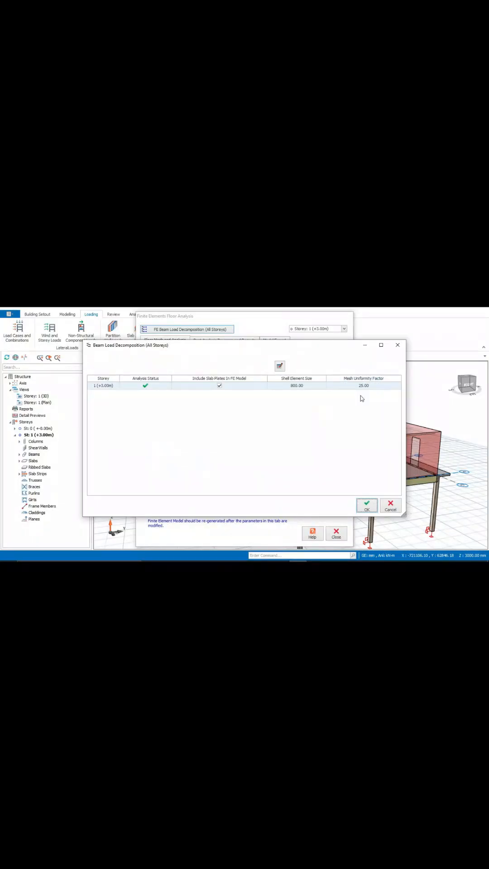
{"action": "mouse_move", "coordinate": [136, 422]}
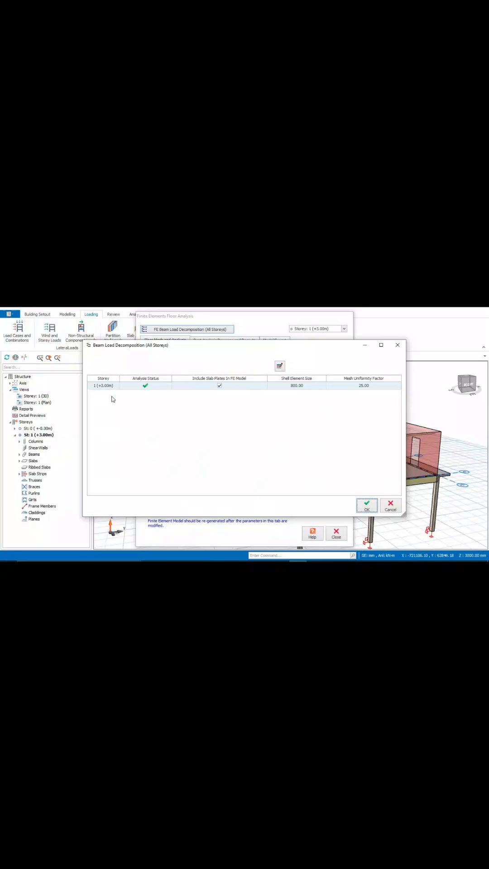
{"action": "mouse_move", "coordinate": [130, 420]}
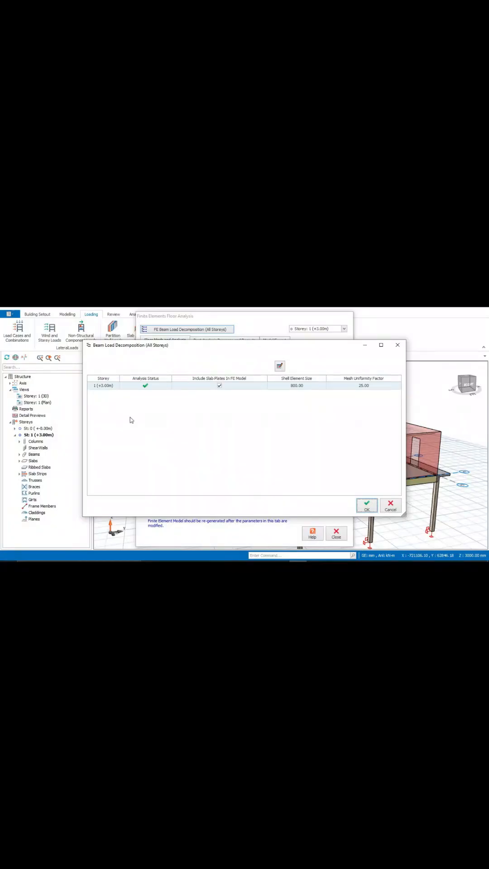
{"action": "mouse_move", "coordinate": [238, 437]}
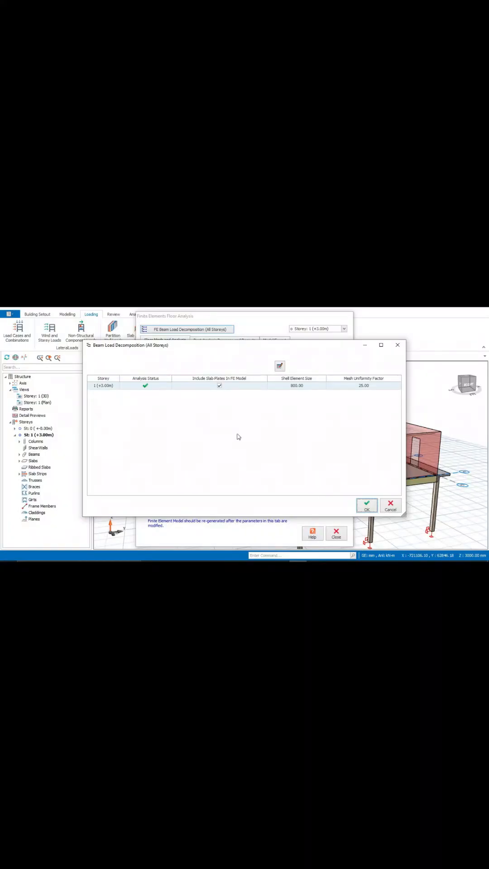
{"action": "left_click", "coordinate": [365, 505]}
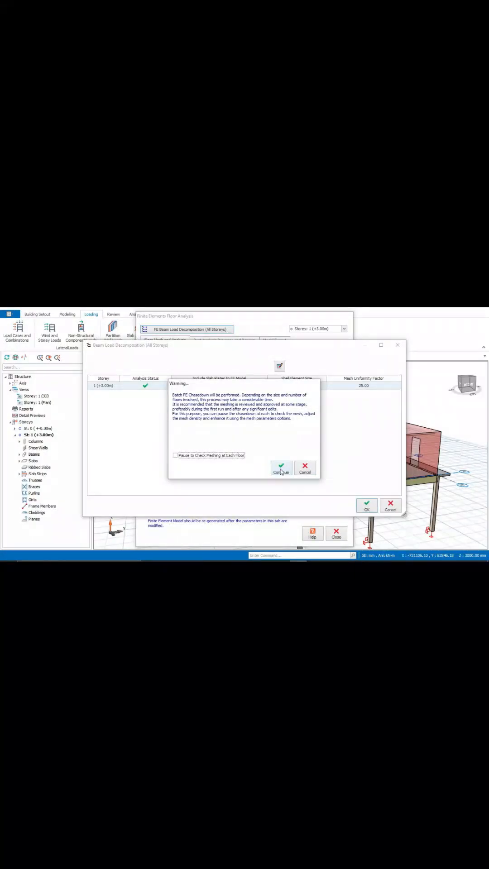
Continue the batch FE chasedown and acknowledge the calculated beam loads.
{"action": "left_click", "coordinate": [280, 469]}
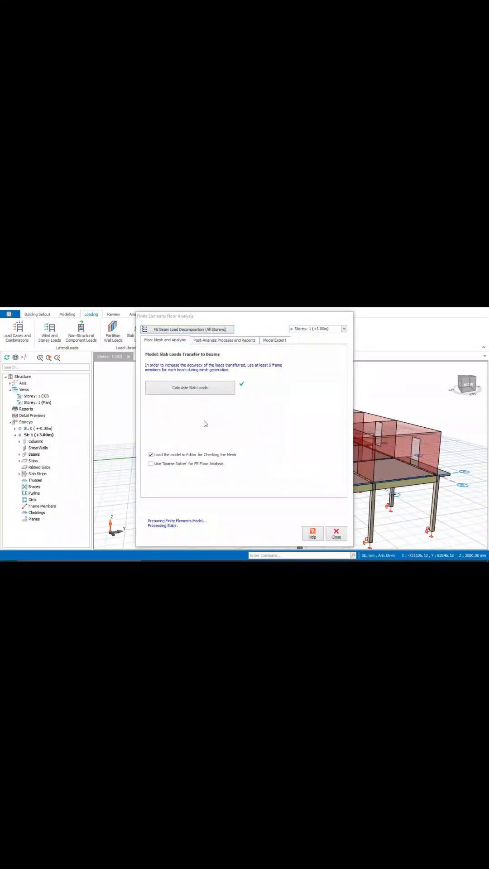
{"action": "left_click", "coordinate": [190, 388]}
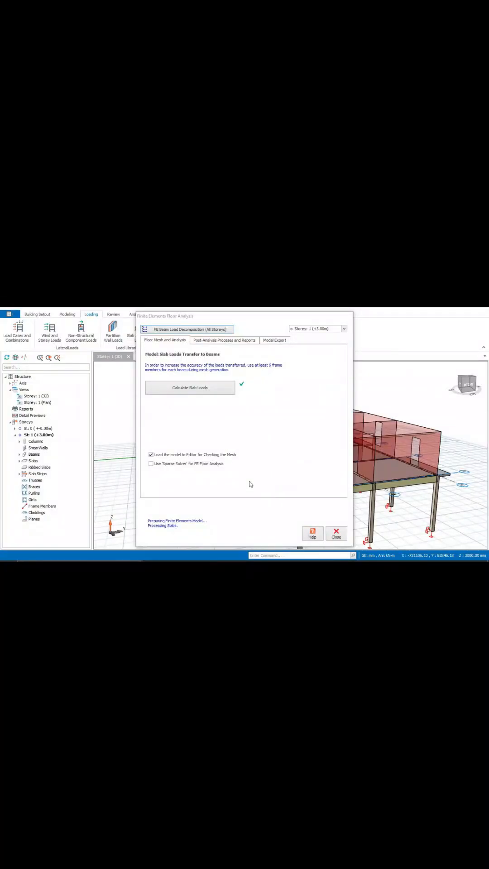
{"action": "left_click", "coordinate": [190, 387]}
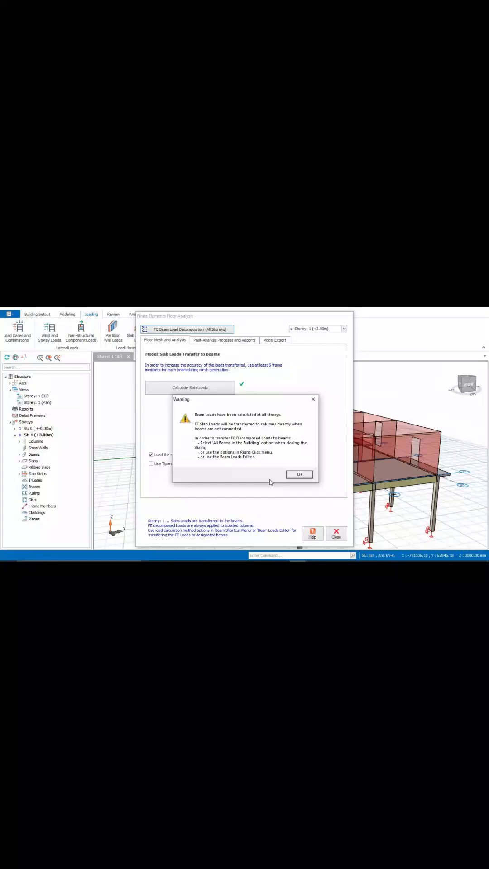
{"action": "left_click", "coordinate": [298, 474]}
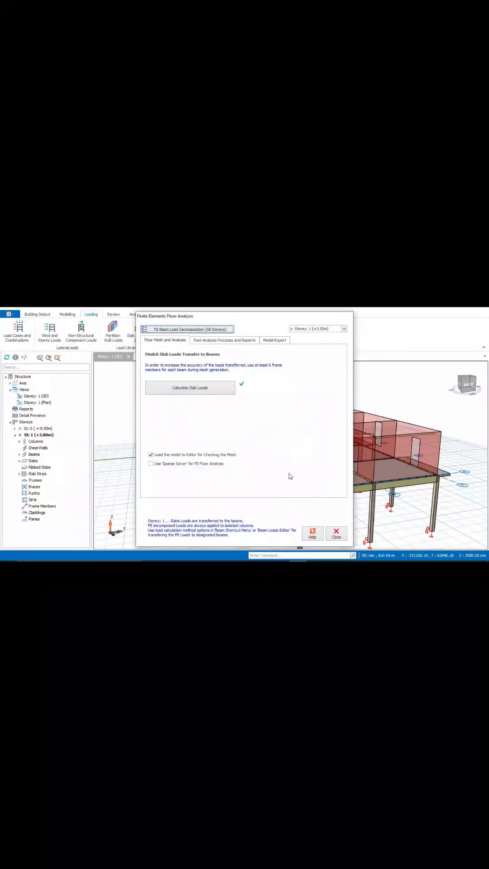
Close the FE dialog and apply the decomposed loads to all beams.
{"action": "left_click", "coordinate": [190, 387]}
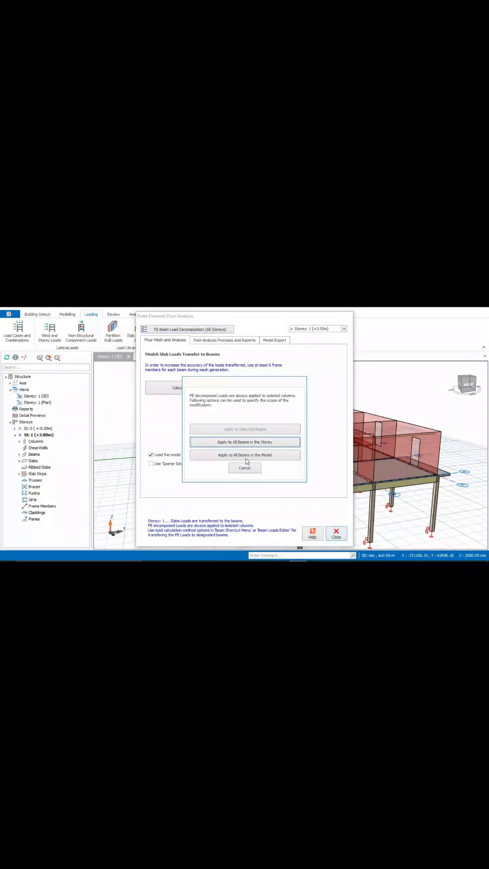
{"action": "mouse_move", "coordinate": [215, 419]}
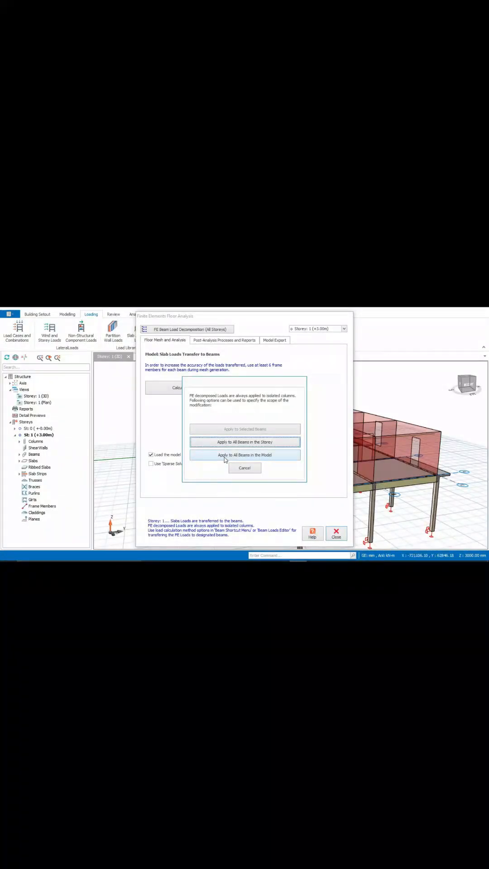
{"action": "left_click", "coordinate": [245, 455]}
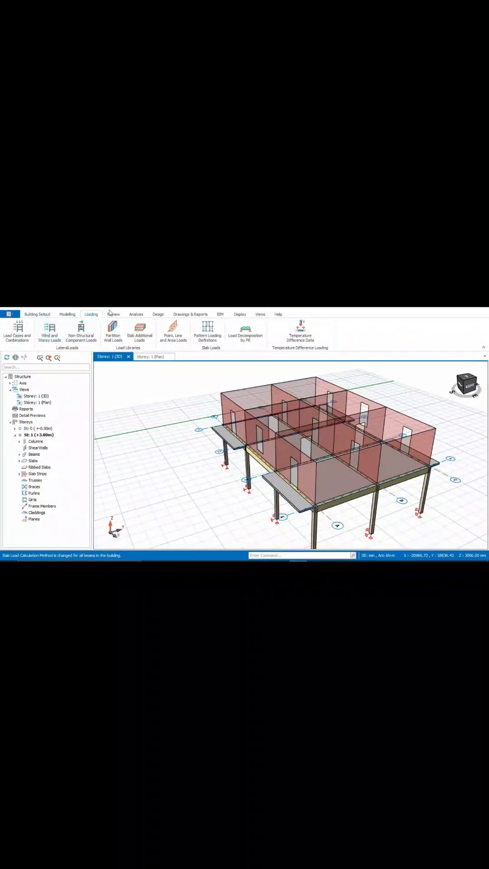
Open Building Analysis from the Analysis tab and edit its default materials.
{"action": "left_click", "coordinate": [158, 314]}
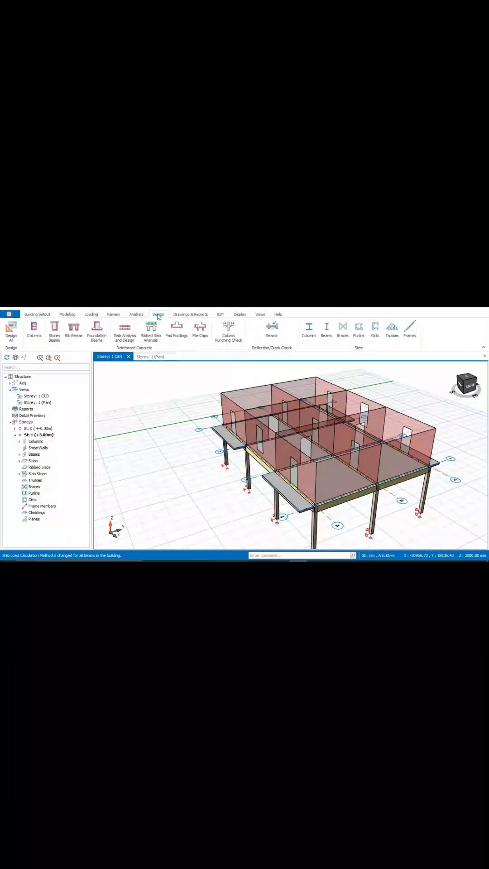
{"action": "left_click", "coordinate": [136, 314]}
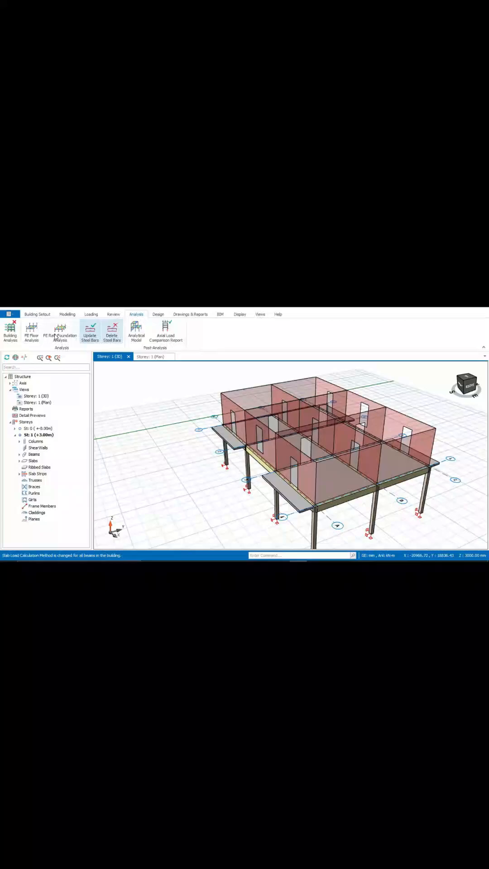
{"action": "mouse_move", "coordinate": [10, 331]}
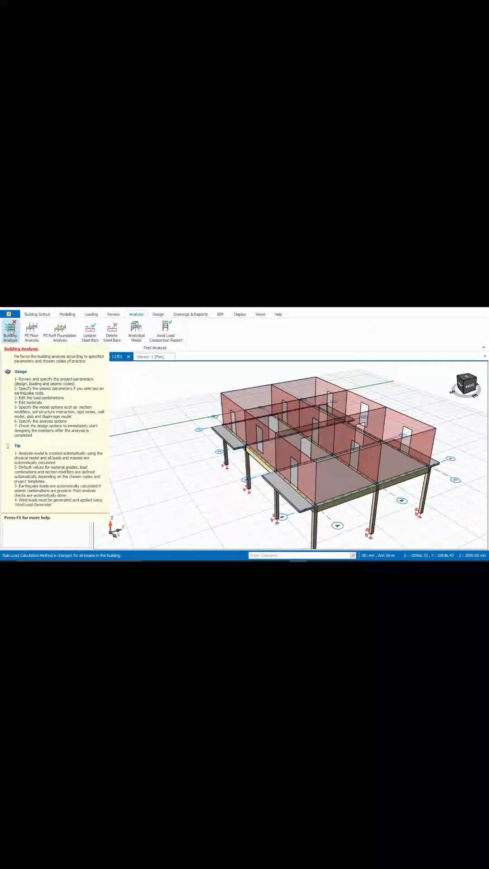
{"action": "left_click", "coordinate": [9, 331]}
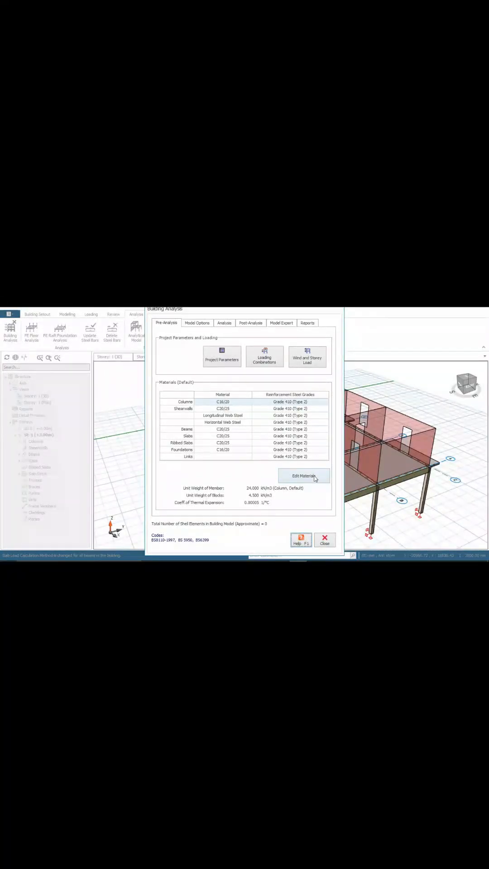
{"action": "left_click", "coordinate": [304, 476]}
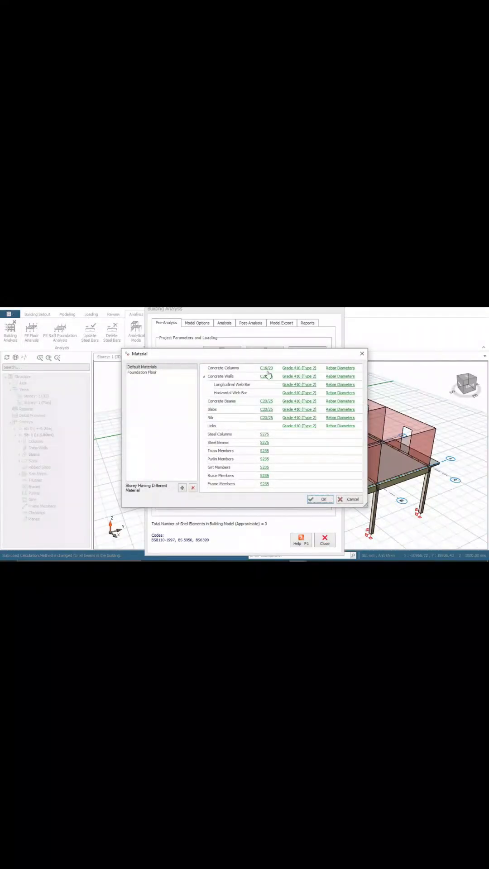
{"action": "left_click", "coordinate": [266, 367]}
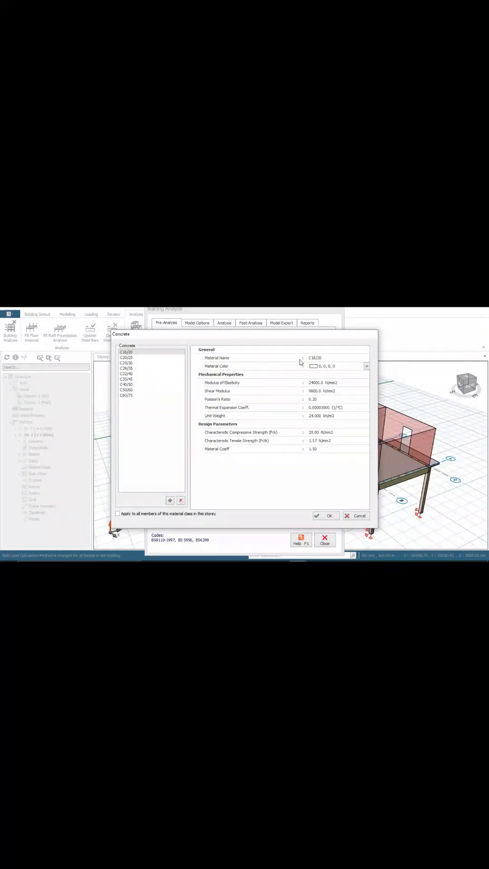
{"action": "mouse_move", "coordinate": [304, 388]}
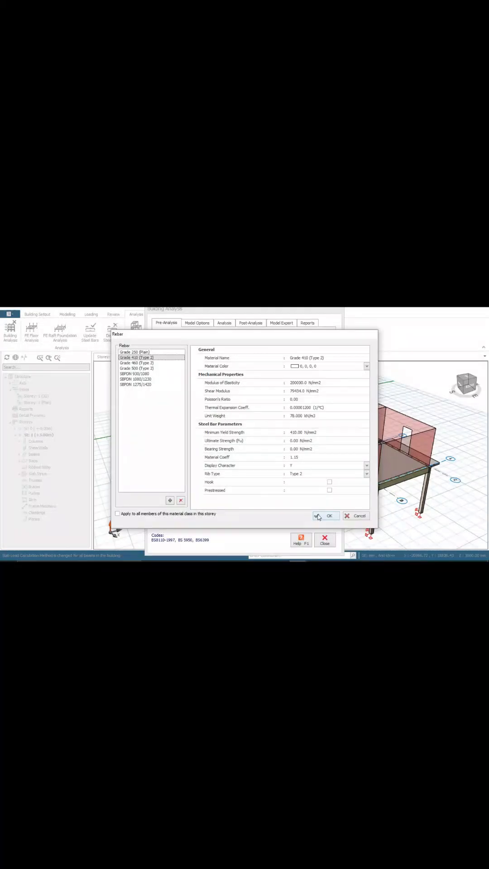
{"action": "left_click", "coordinate": [326, 516]}
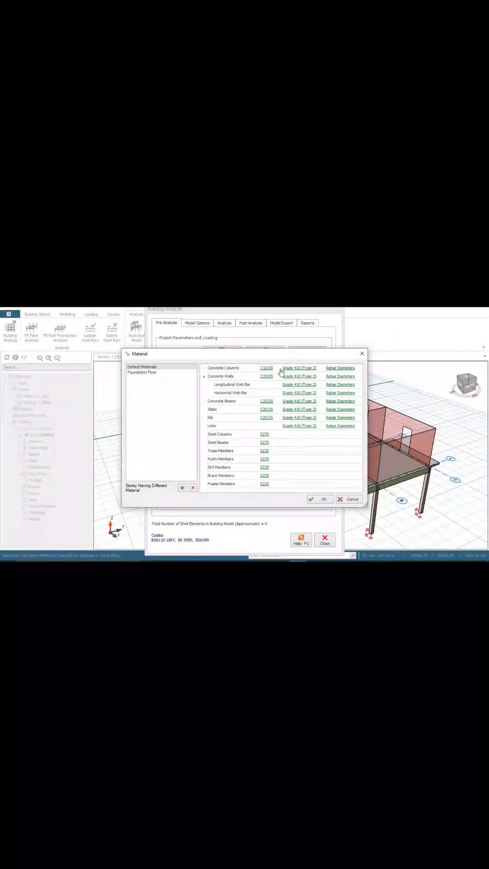